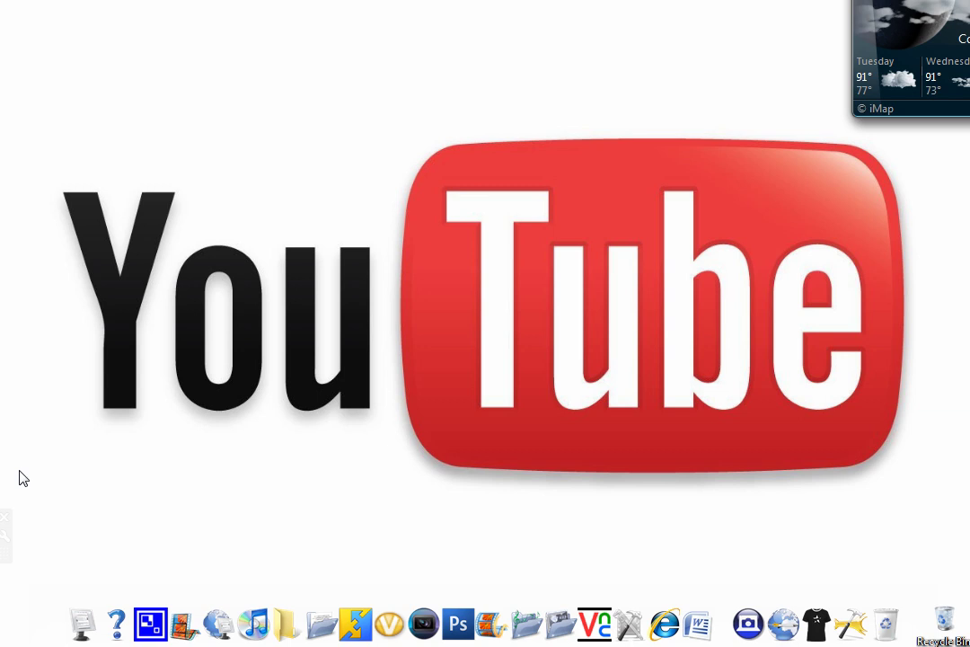
mouse_move(482, 288)
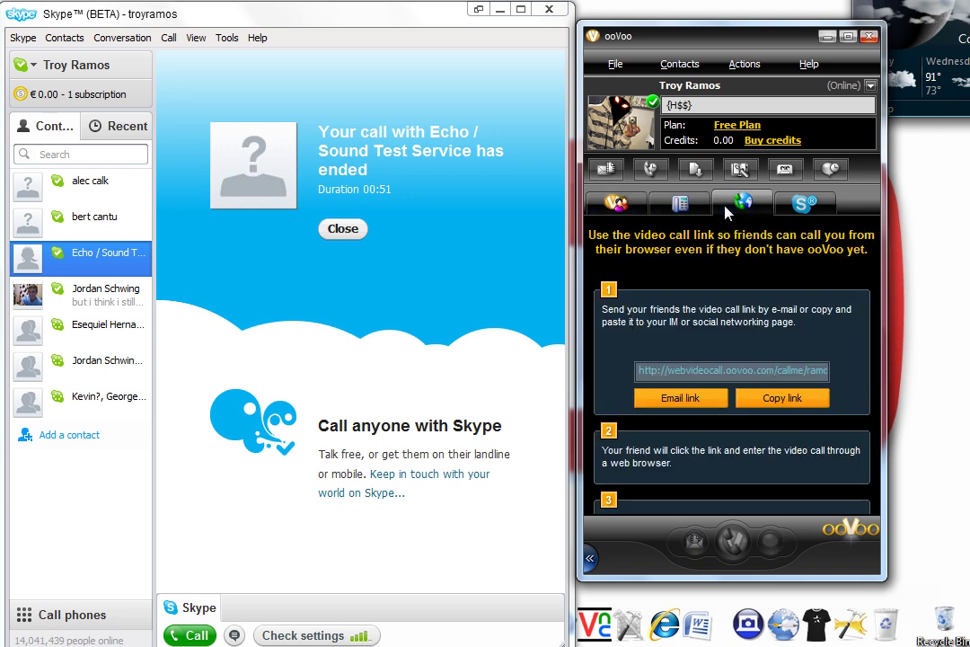
mouse_move(769, 273)
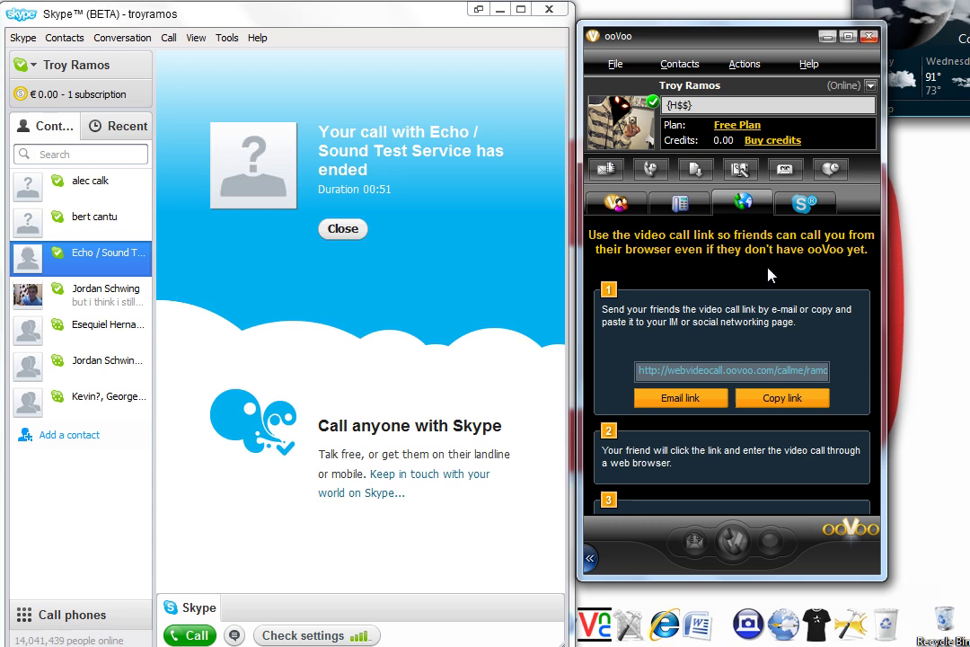
- Show ooVoo's Skype friends page with the steps to sign in and connect Skype
click(805, 201)
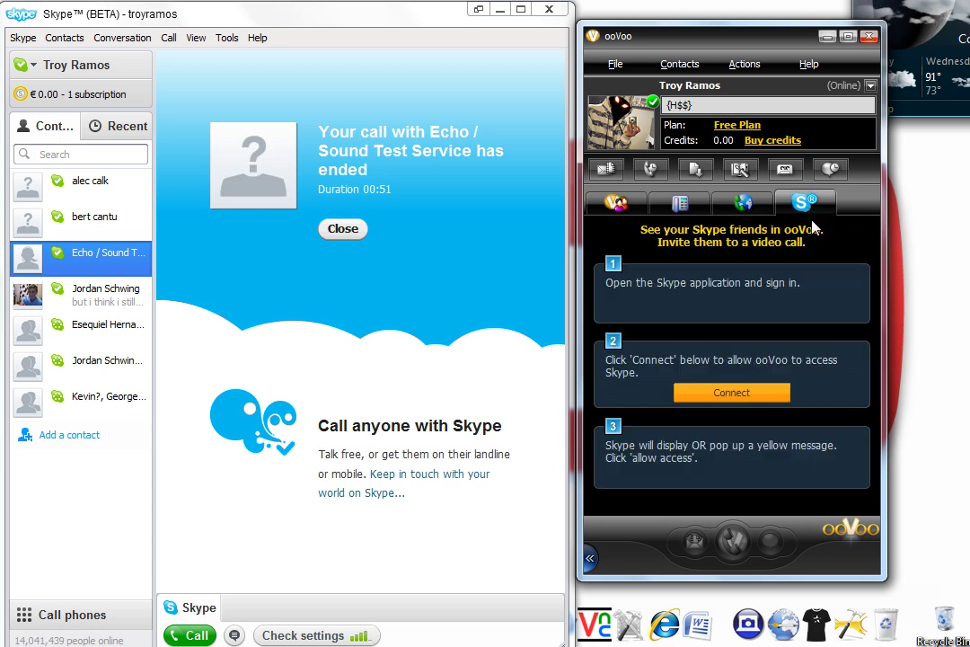
mouse_move(751, 279)
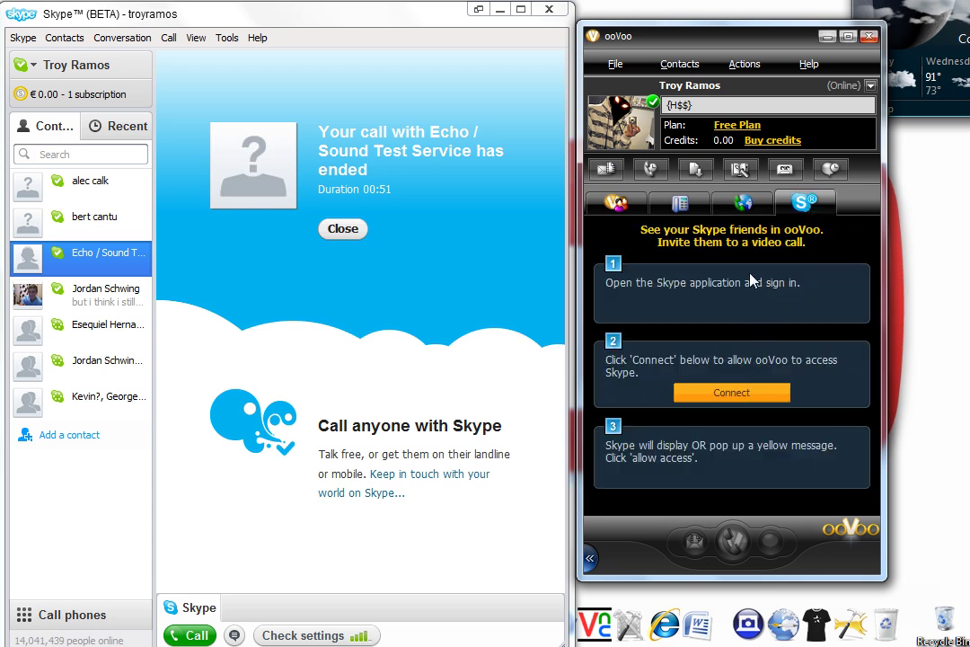
mouse_move(769, 309)
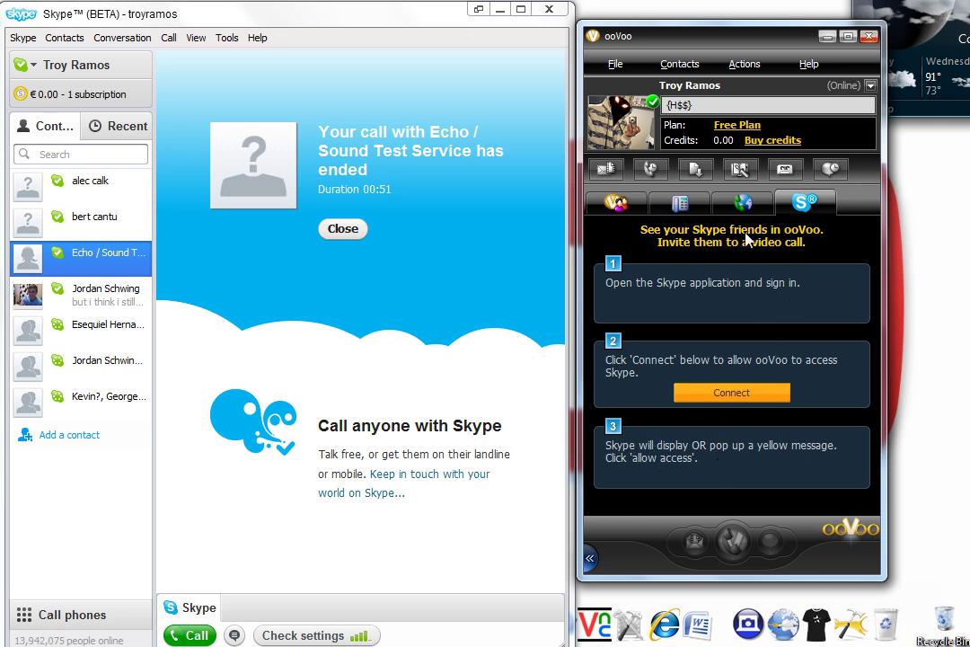
click(614, 201)
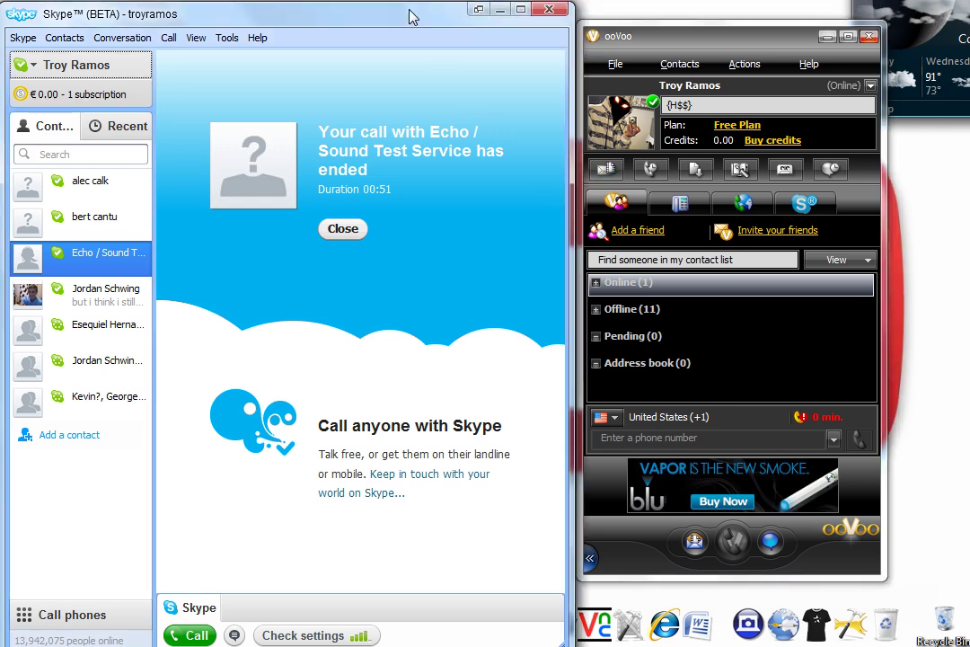
mouse_move(488, 169)
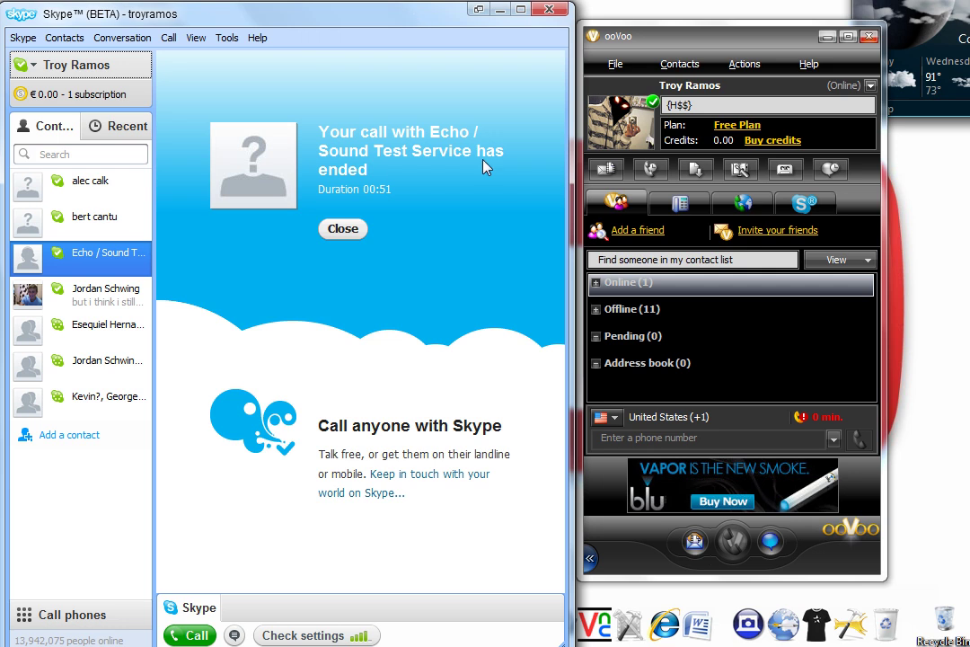
mouse_move(311, 300)
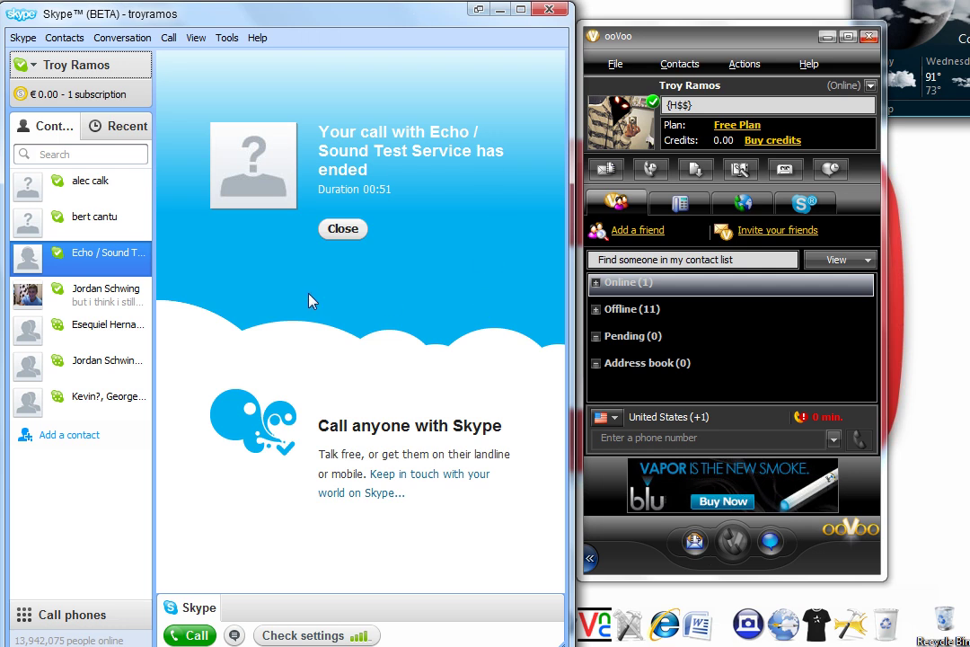
mouse_move(298, 217)
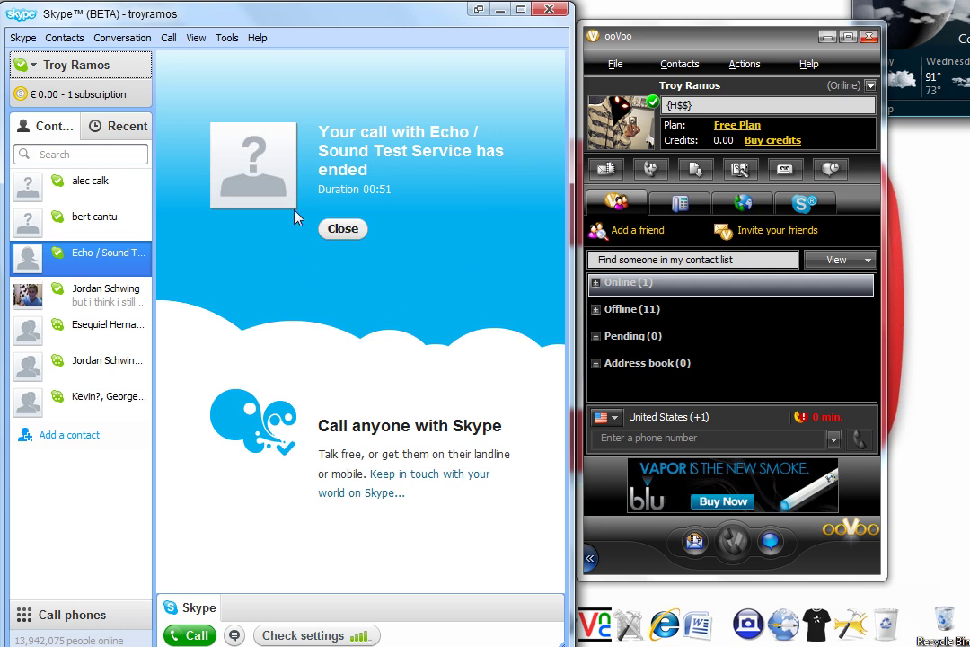
mouse_move(273, 212)
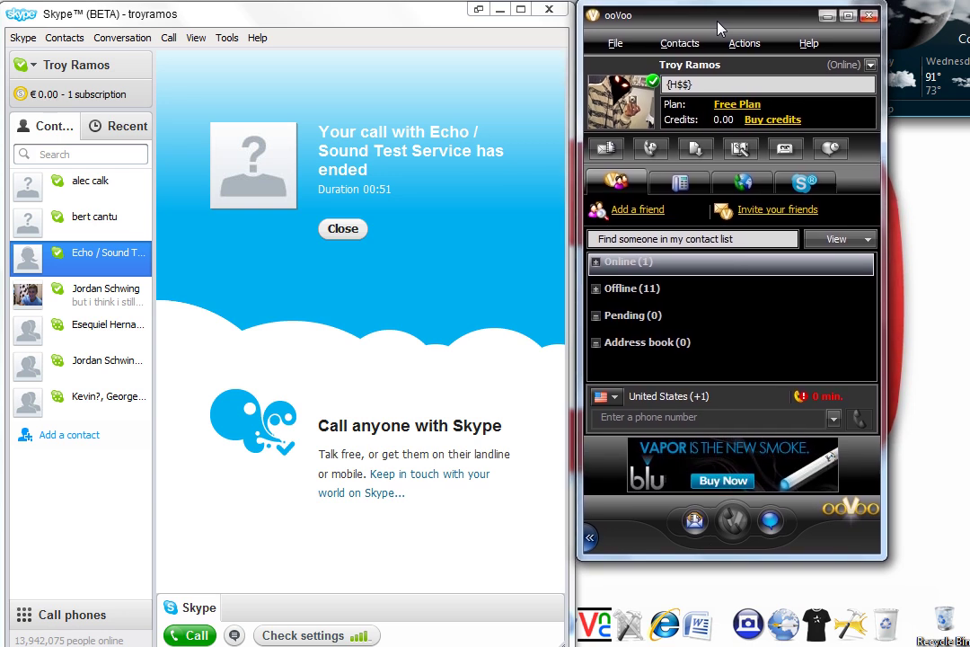
mouse_move(393, 7)
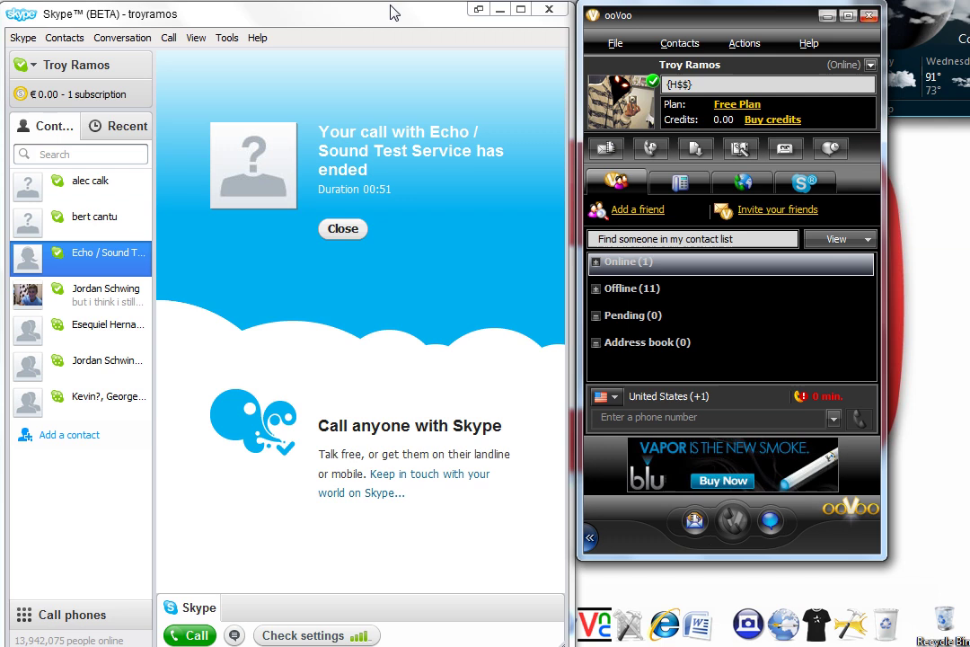